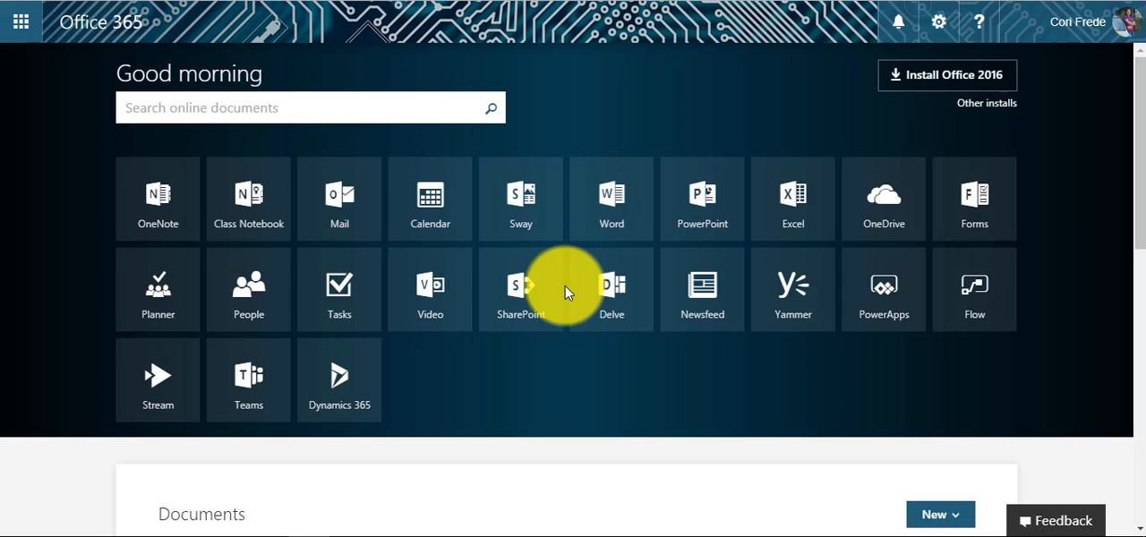
pyautogui.moveTo(247, 197)
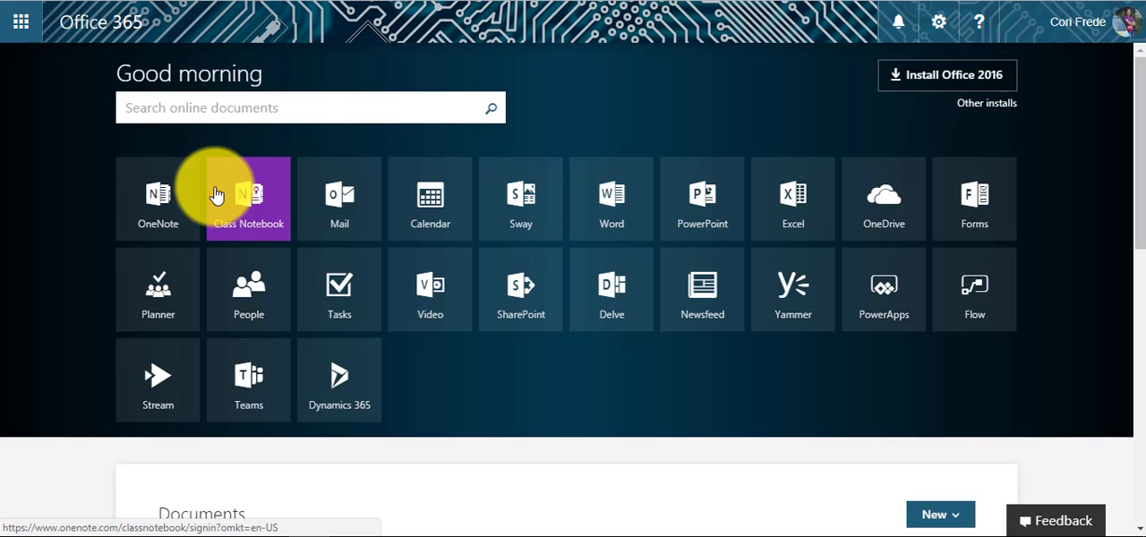
# Launch Class Notebook from the Office 365 app launcher and begin creating a class notebook
pyautogui.click(21, 21)
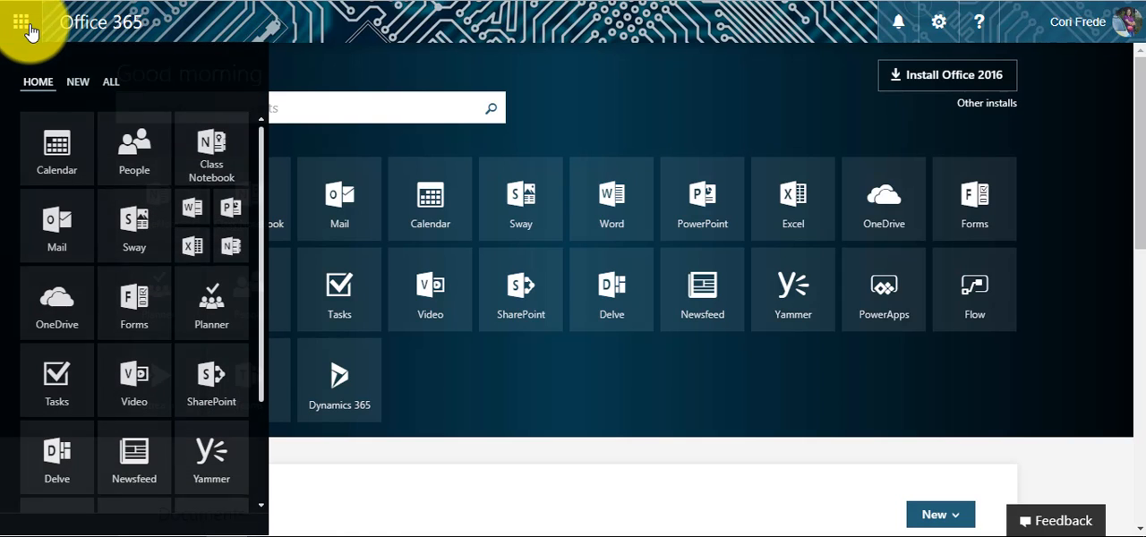
pyautogui.click(212, 152)
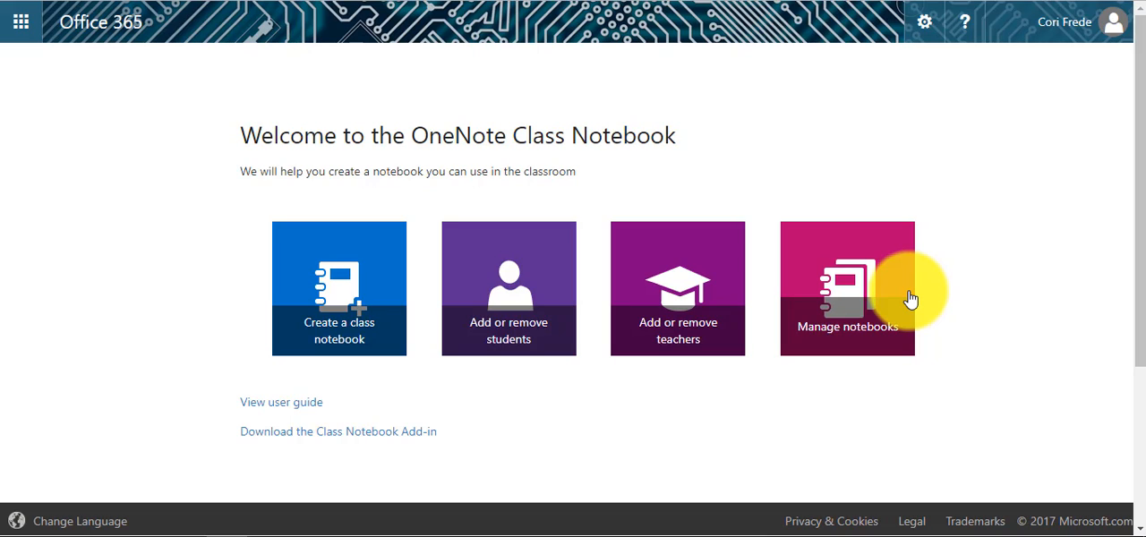
pyautogui.moveTo(295, 291)
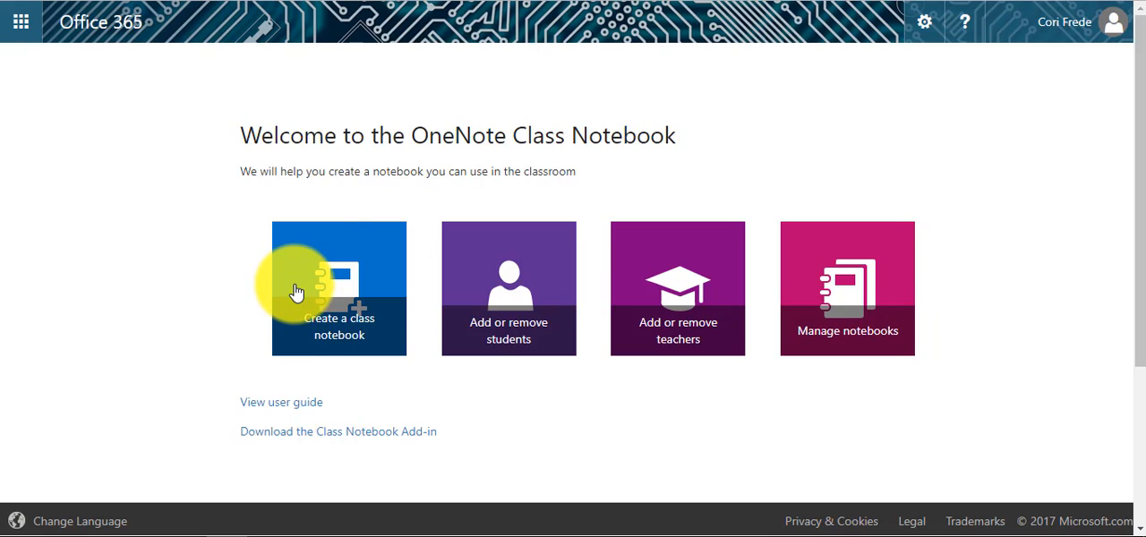
pyautogui.click(338, 289)
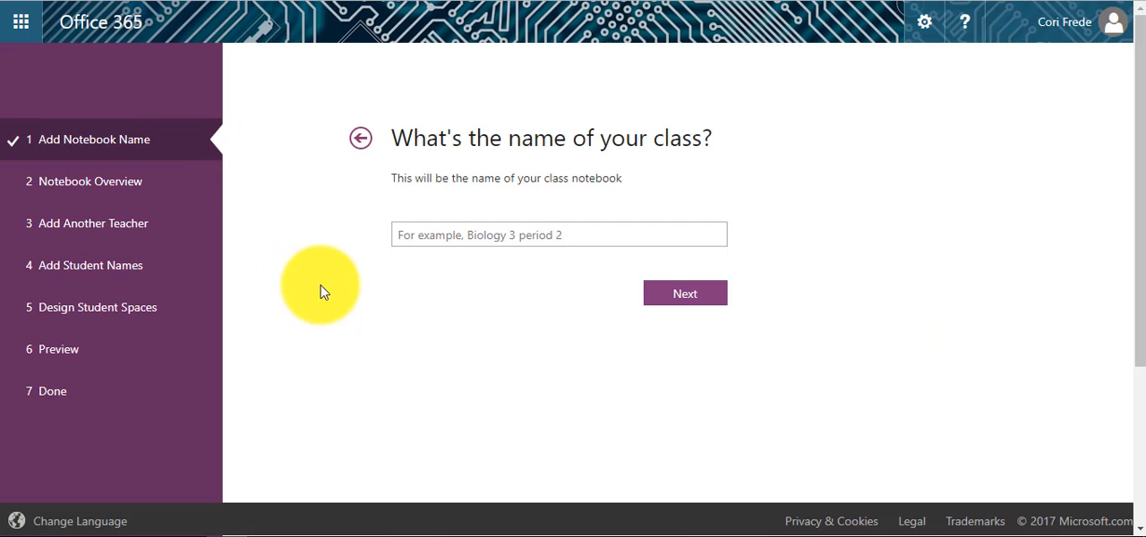
# Enter the class name, continue past the overview, and leave the co-teacher field empty
pyautogui.click(559, 235)
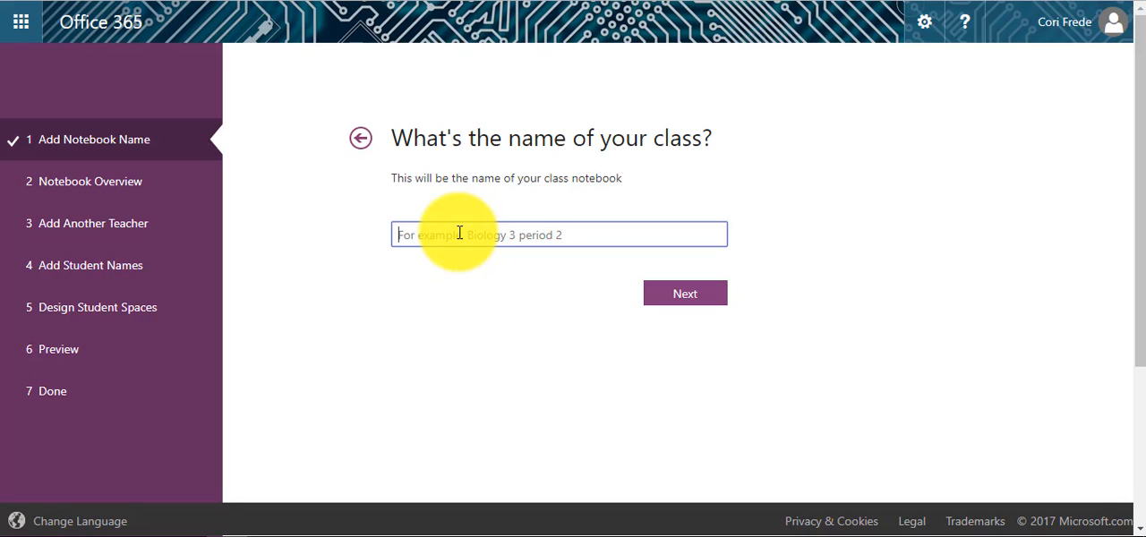
pyautogui.click(685, 294)
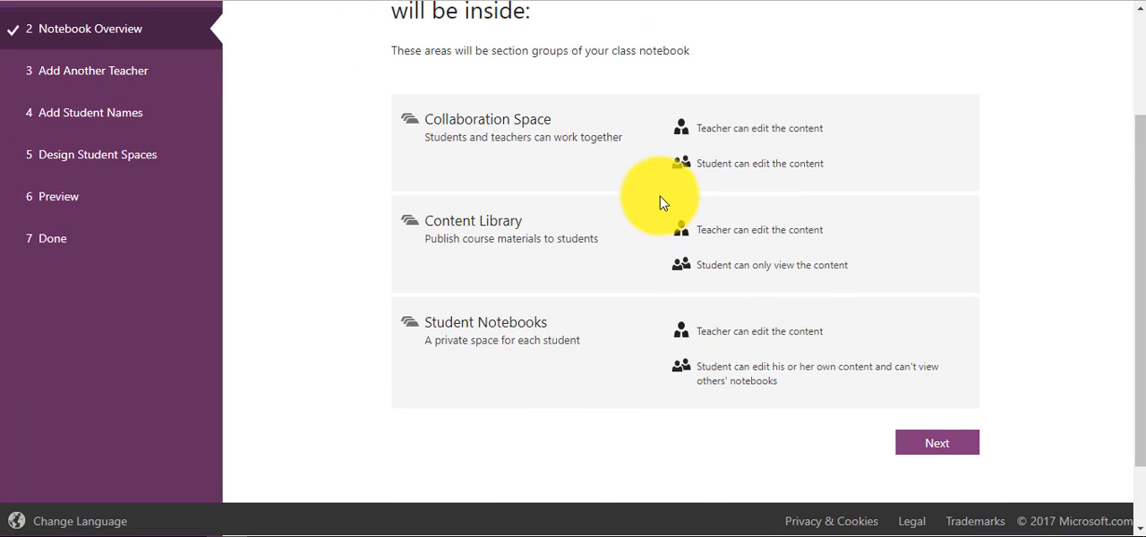
pyautogui.click(937, 443)
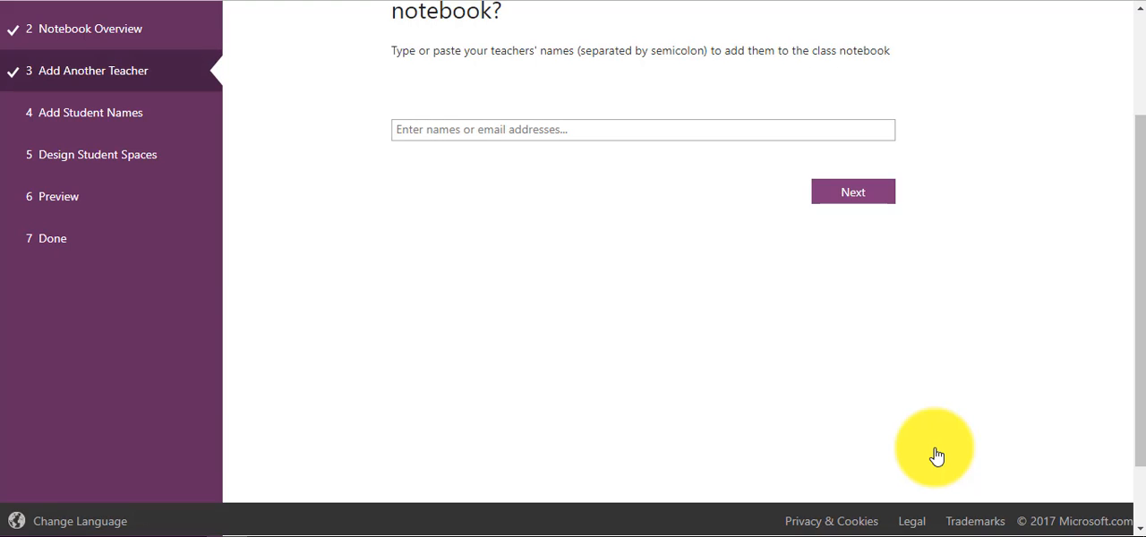
pyautogui.click(427, 129)
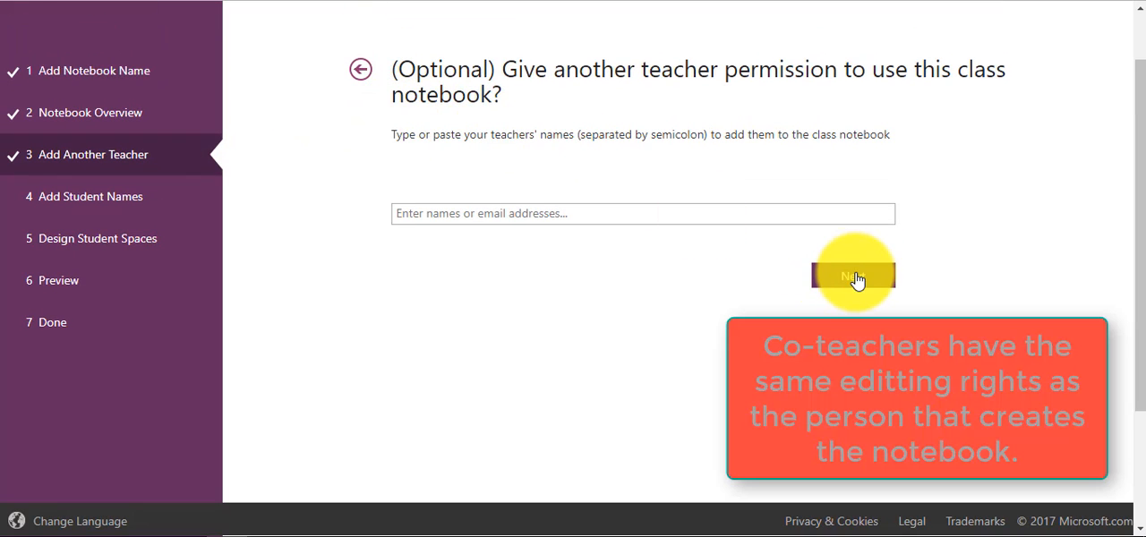
pyautogui.click(853, 276)
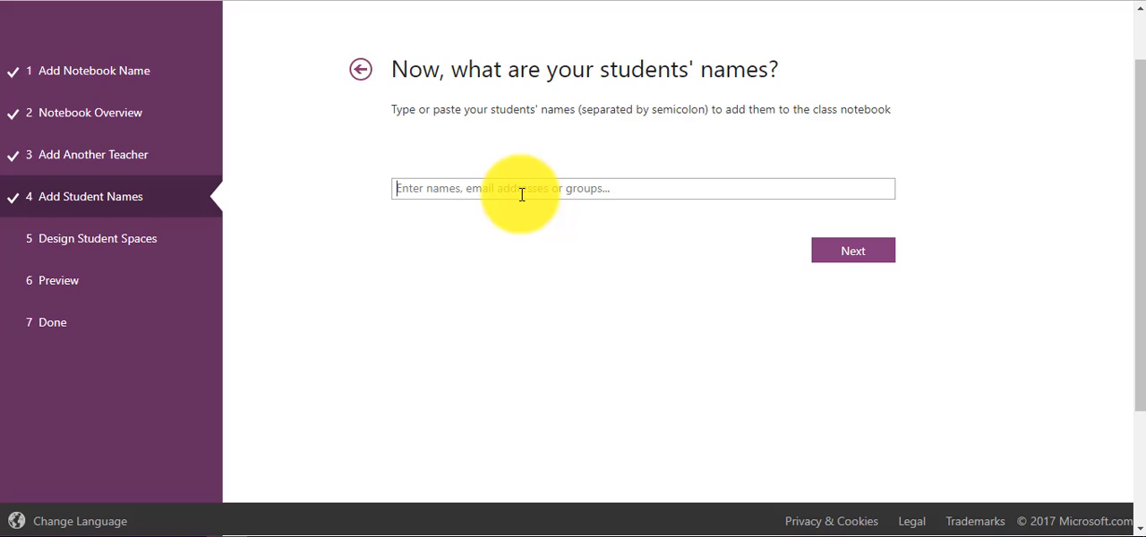
pyautogui.write('erin')
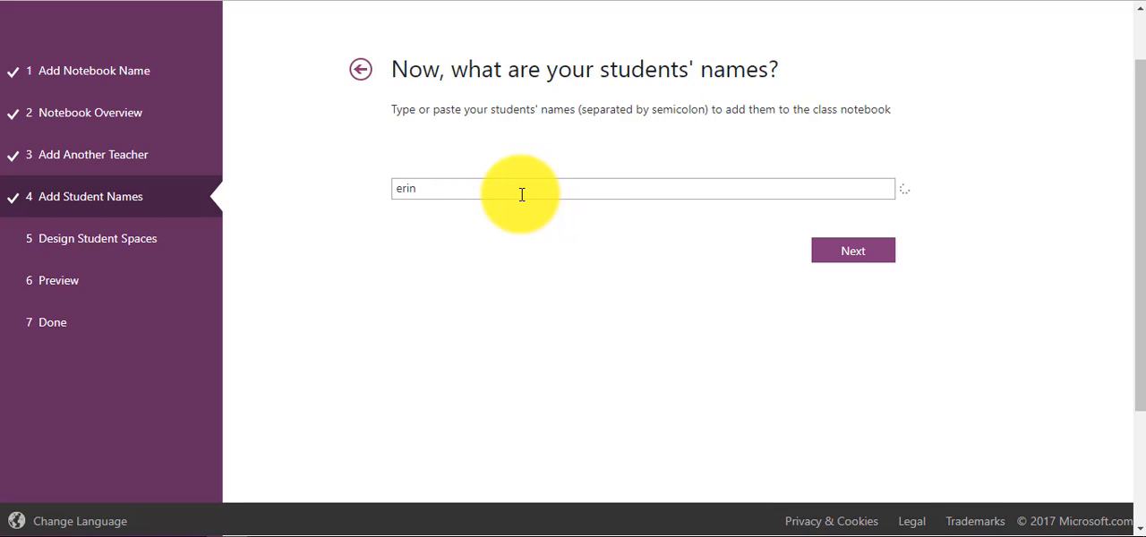
pyautogui.write('erin')
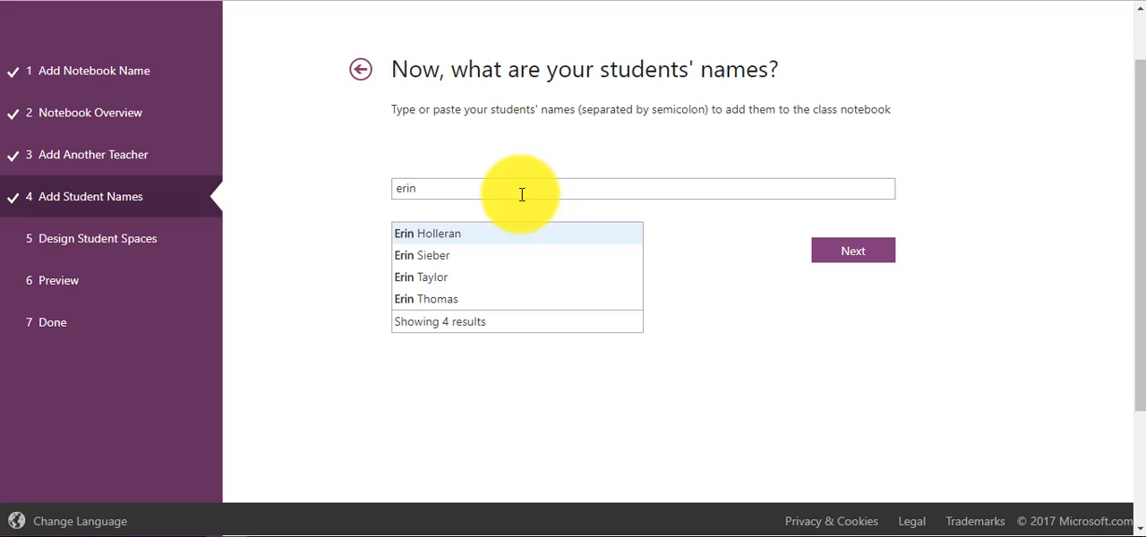
pyautogui.click(423, 255)
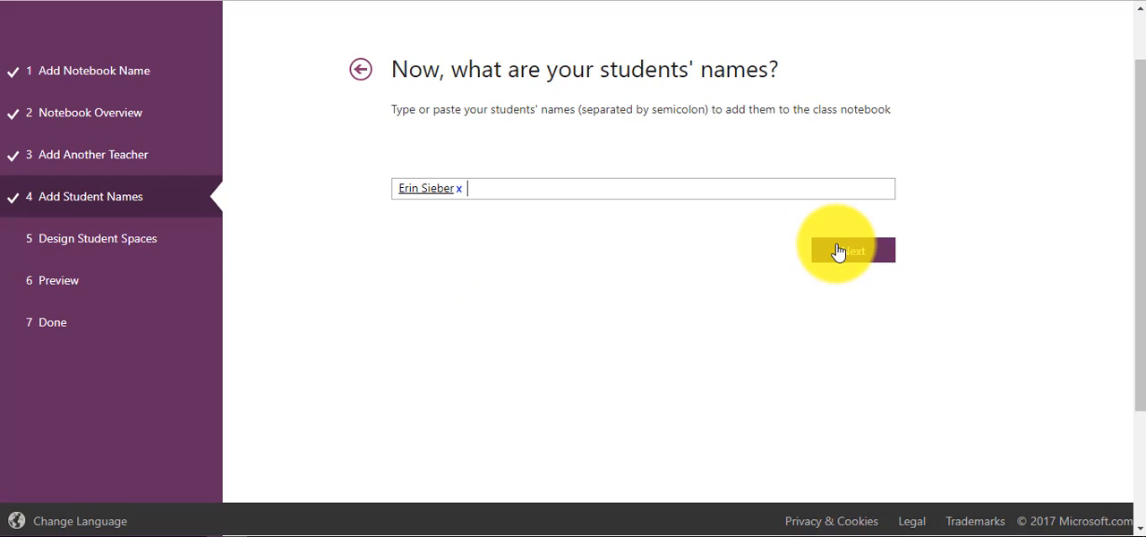
pyautogui.click(842, 251)
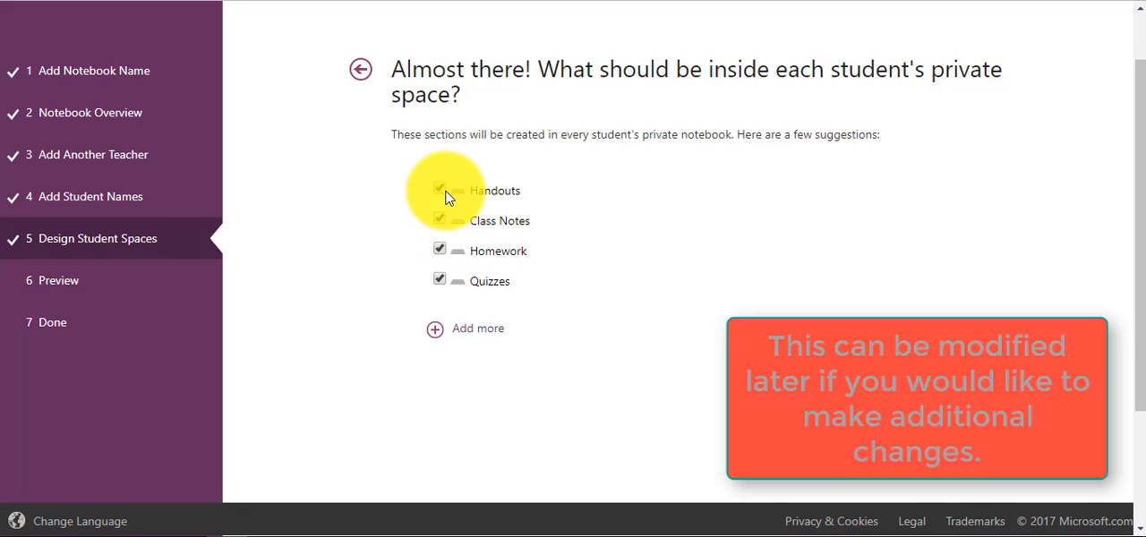
# Exclude Handouts, add a section named 'Demo Section', and continue to the preview
pyautogui.click(441, 188)
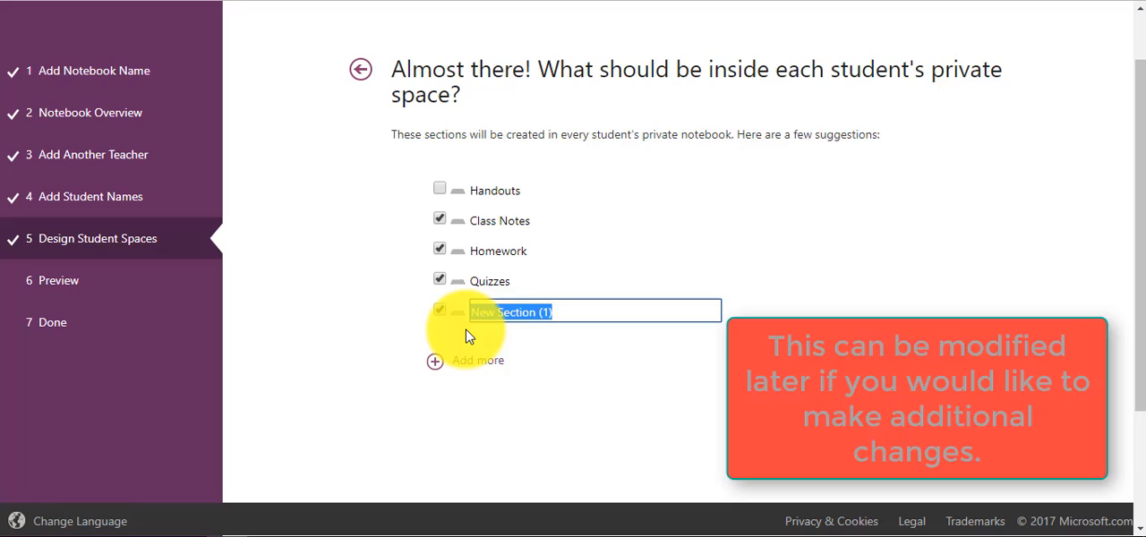
pyautogui.write('Demo Section')
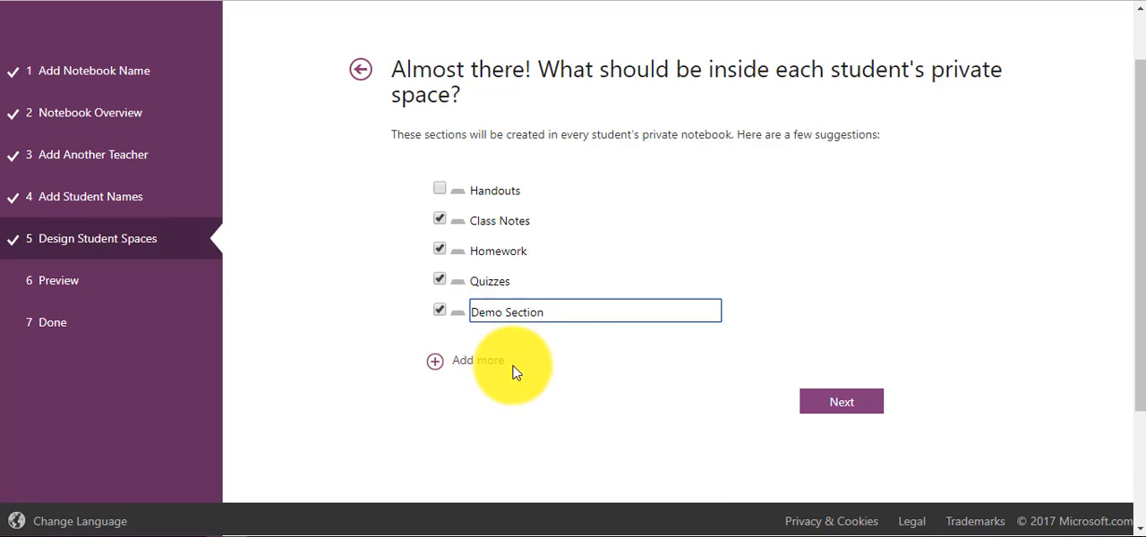
pyautogui.click(842, 401)
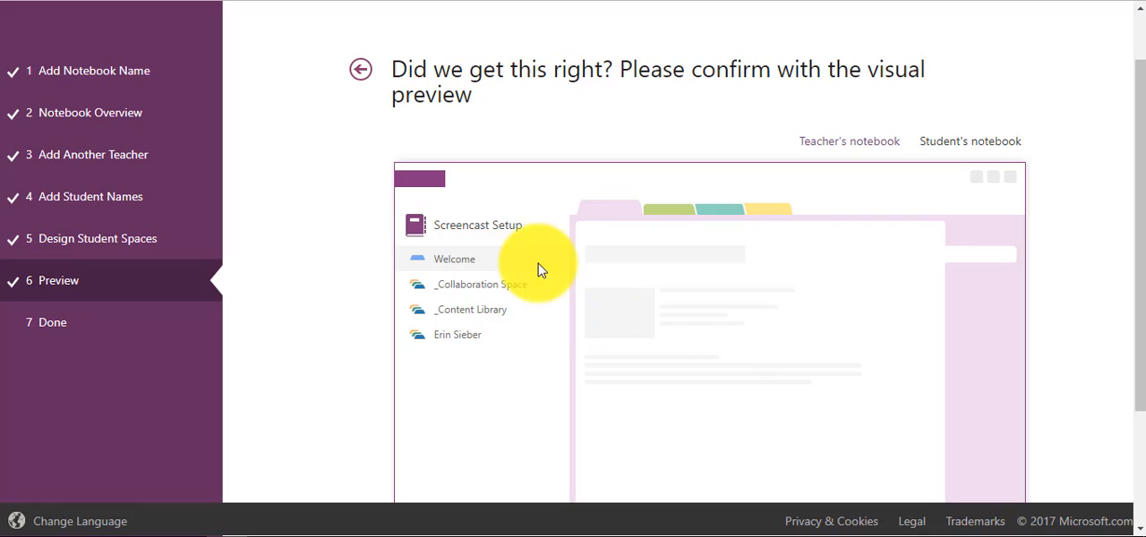
pyautogui.moveTo(541, 362)
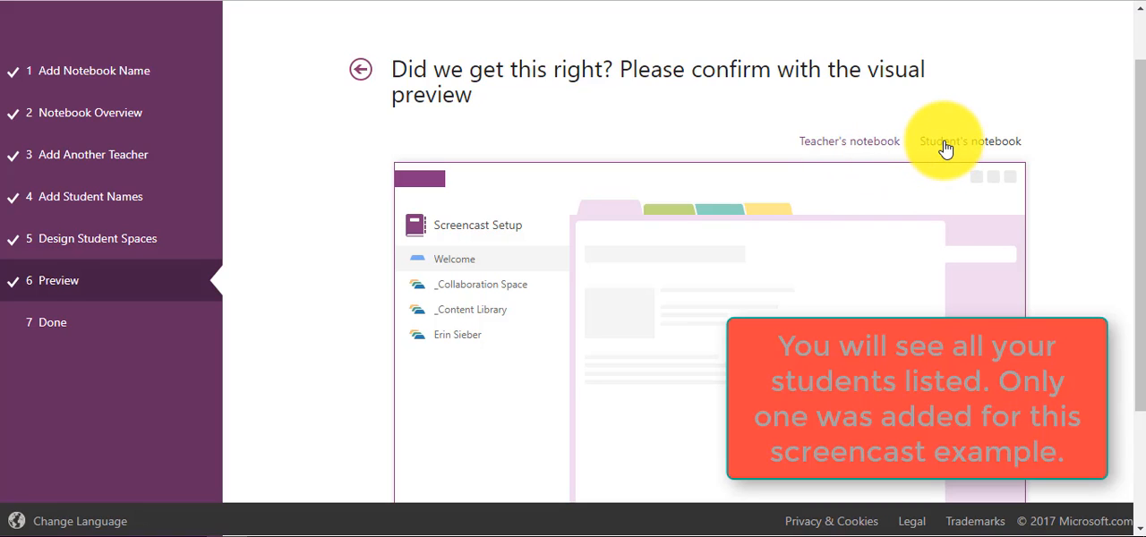
pyautogui.click(971, 139)
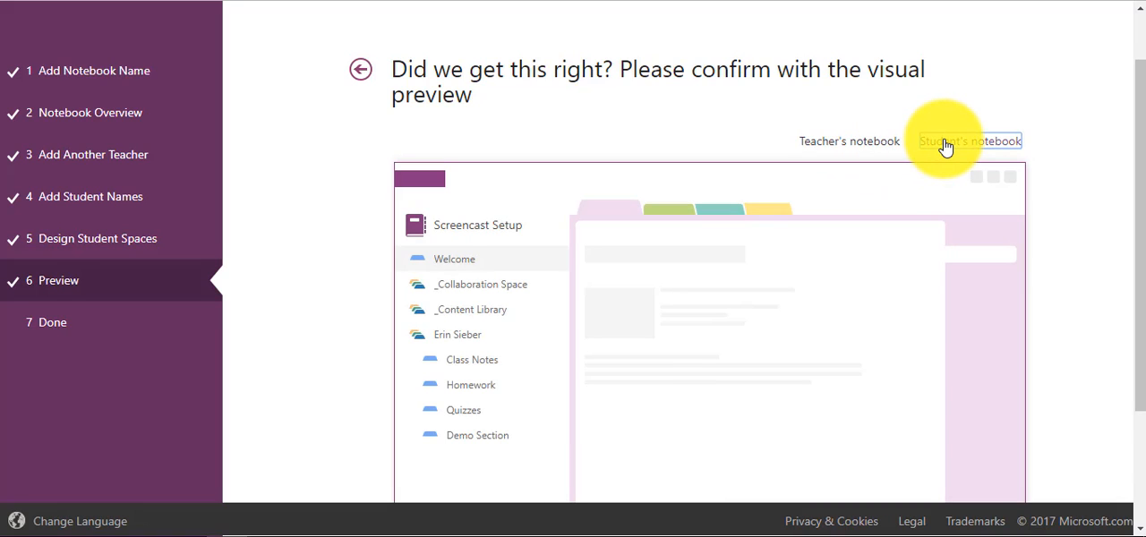
pyautogui.scroll(-3)
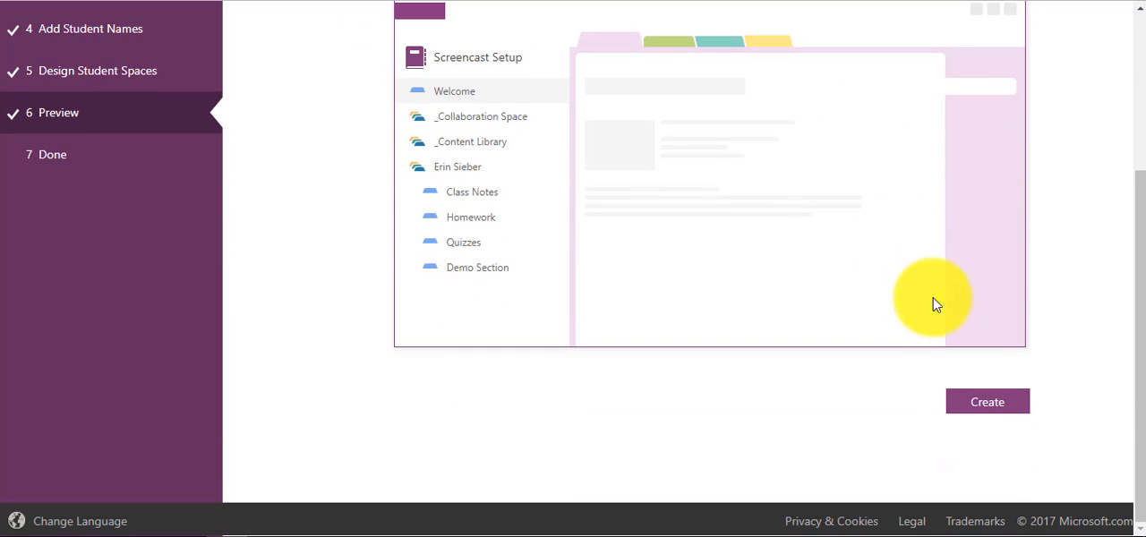